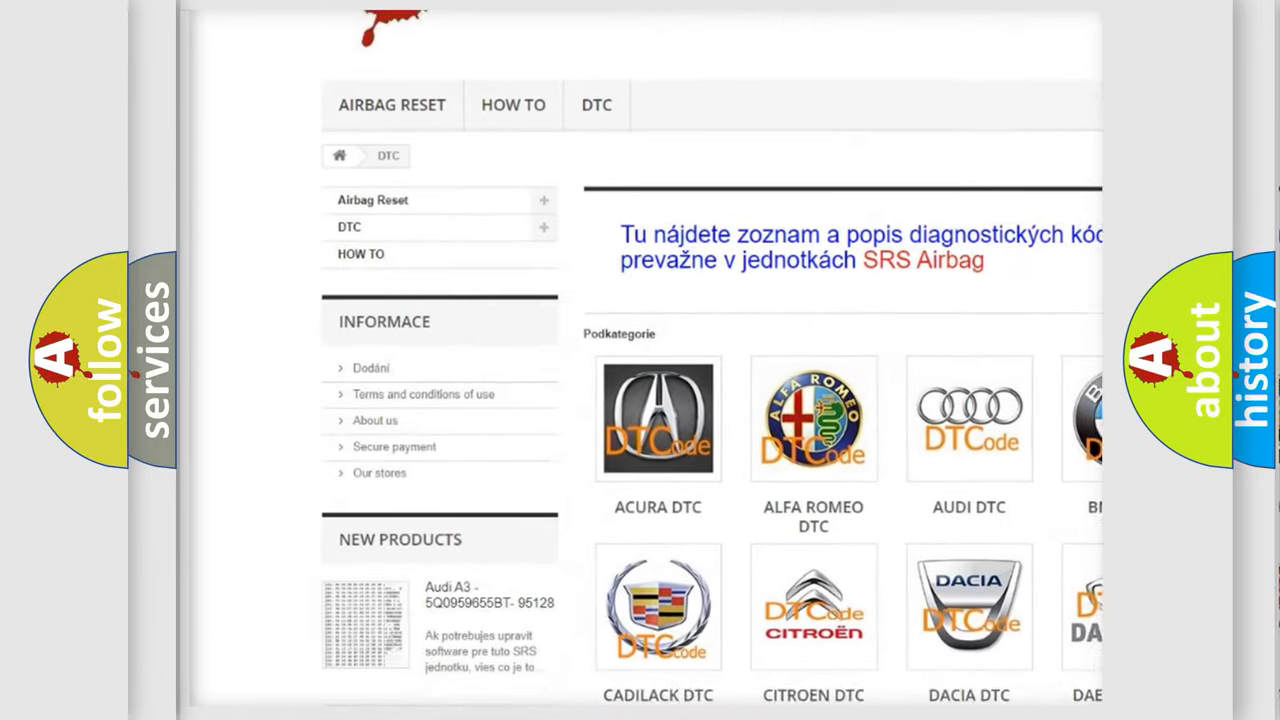
scroll(down, 3)
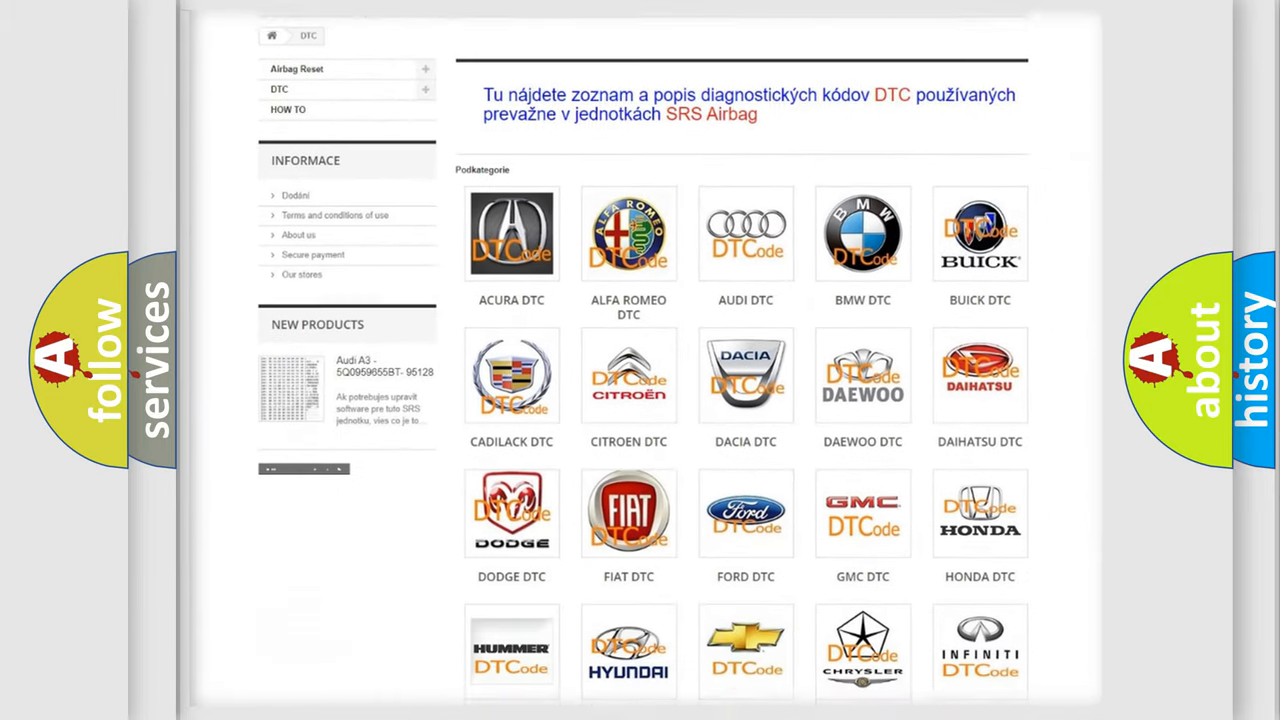
scroll(down, 3)
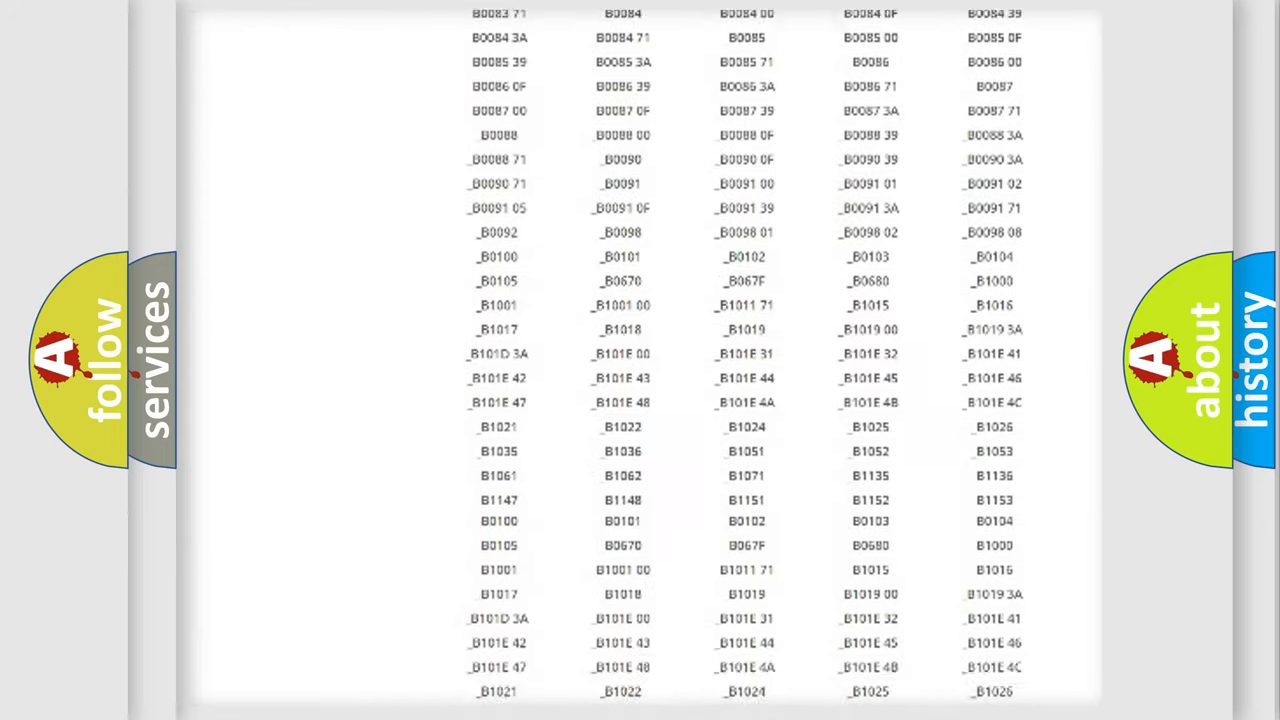
scroll(down, 3)
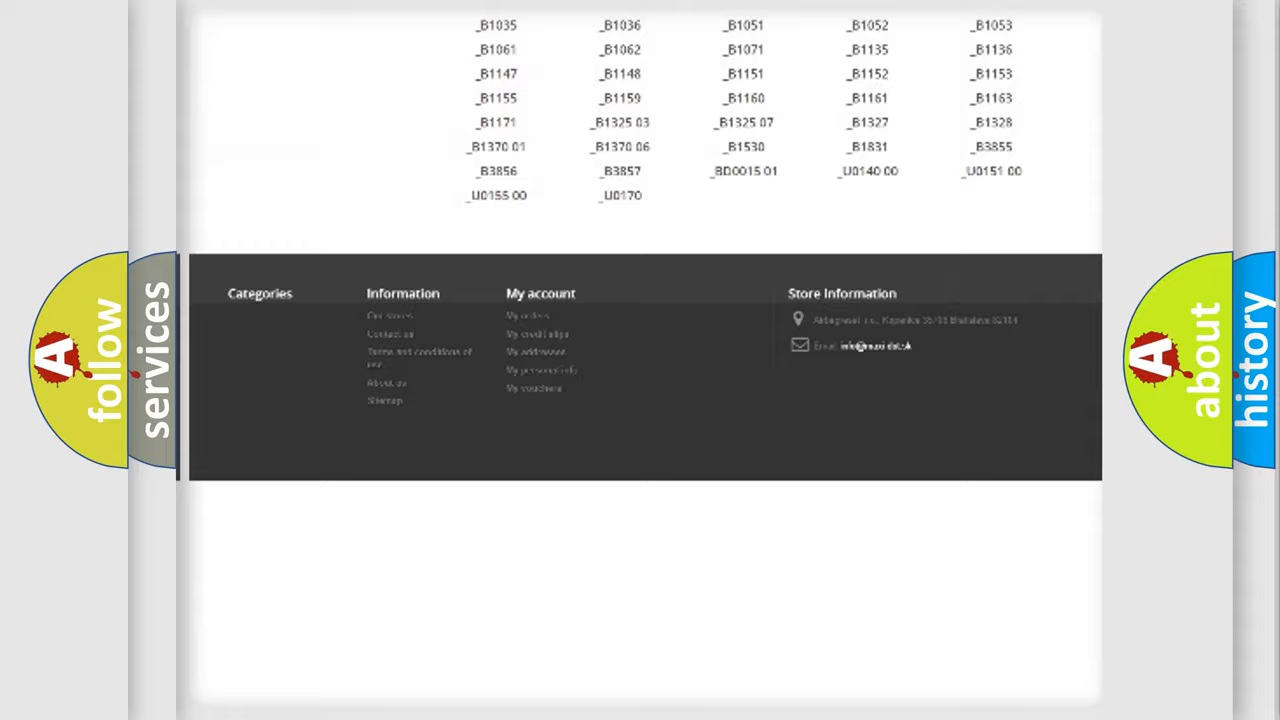
scroll(up, 3)
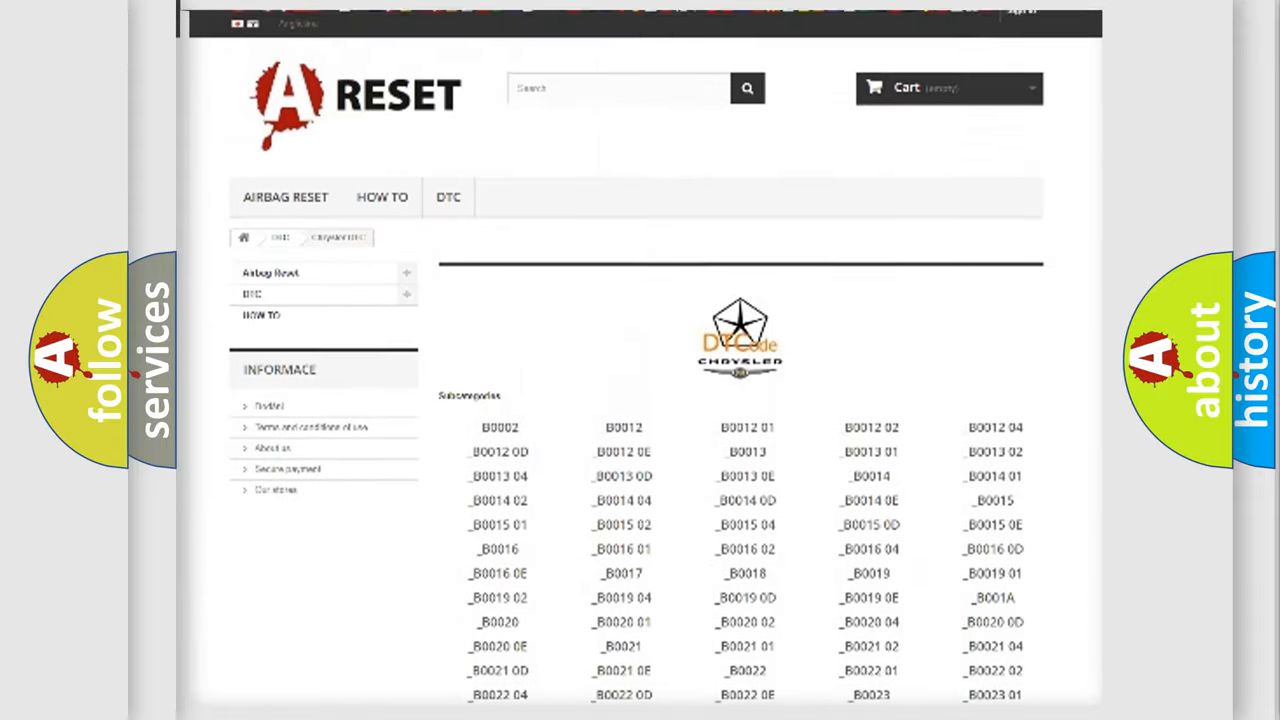